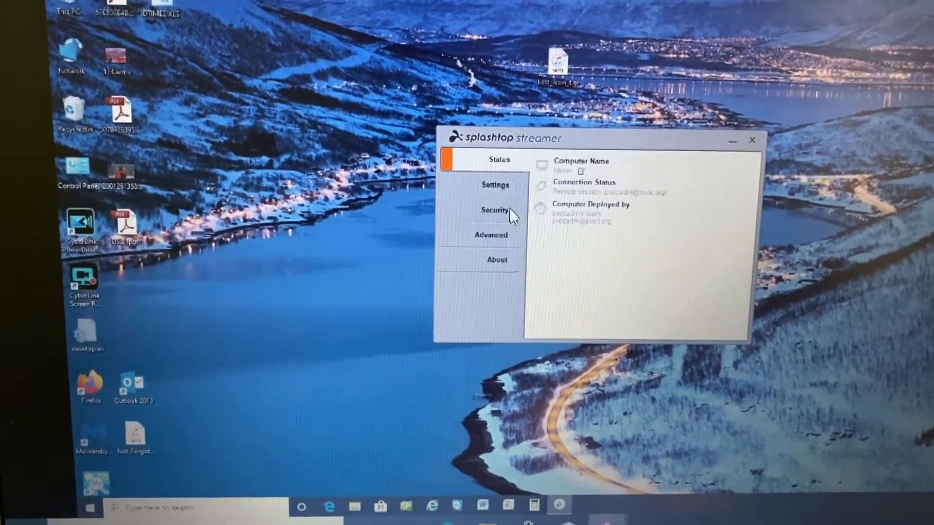
Review the Settings page: auto launch on, sound over remote connection only, sleep never, remote print enabled.
left_click(496, 185)
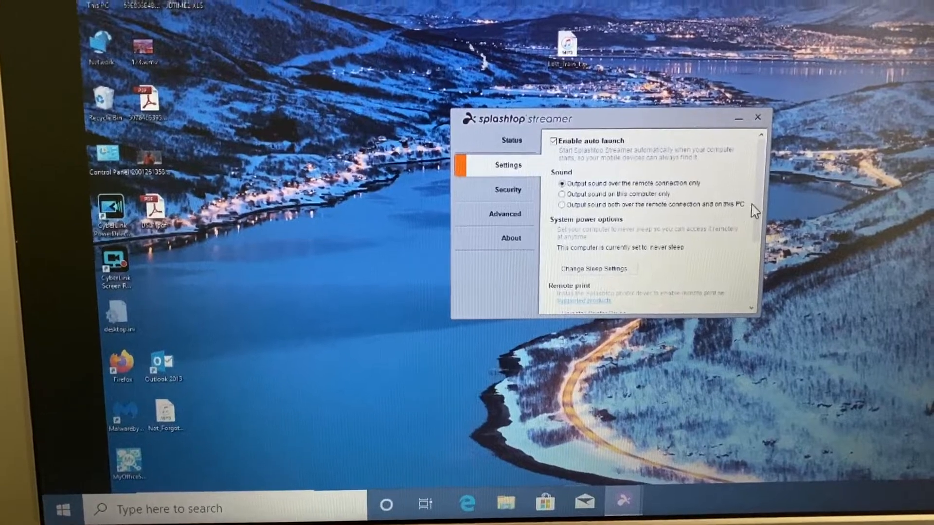
scroll("down", 3)
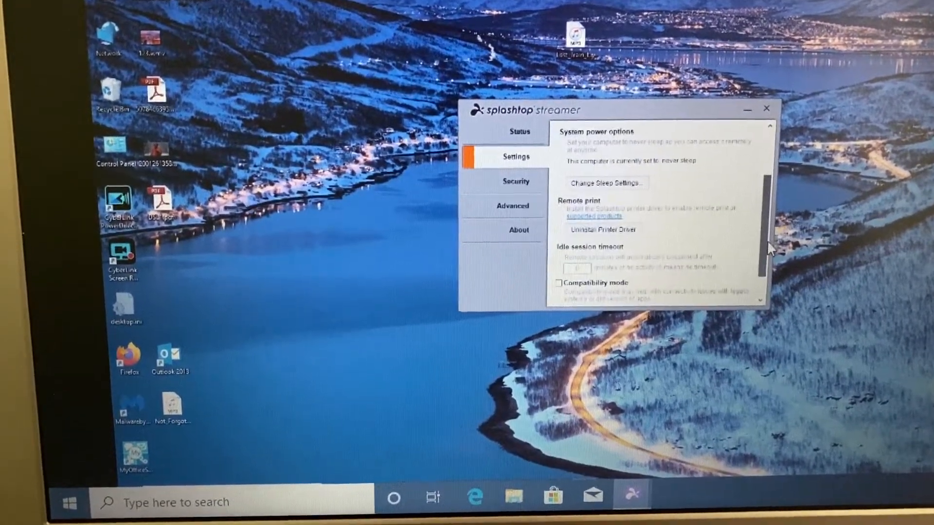
scroll("down", 3)
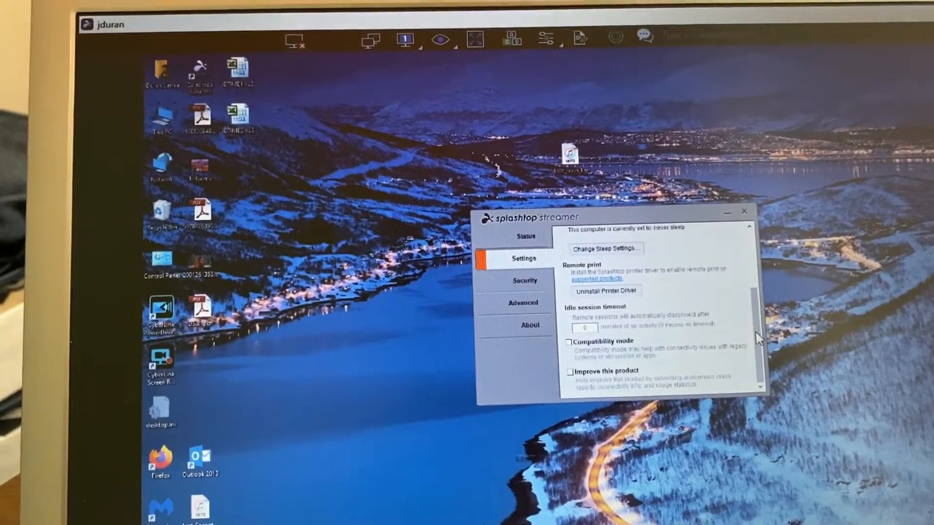
scroll("up", 3)
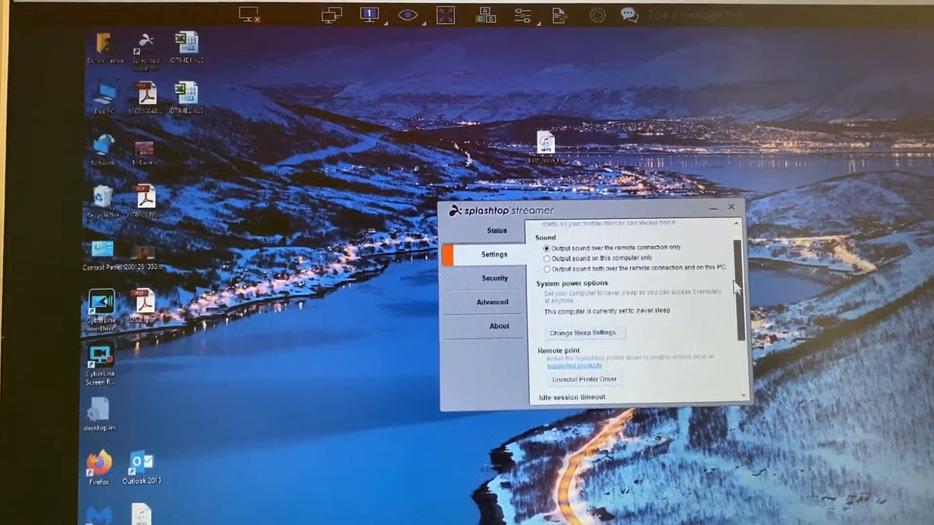
scroll("up", 3)
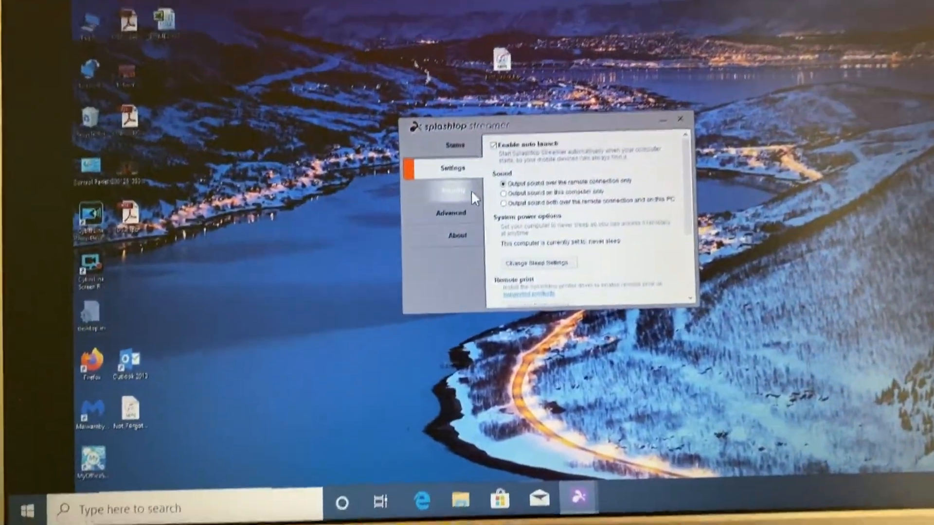
Review the Security page: Windows login required, permission requests off, Enable blank screen ticked.
left_click(455, 191)
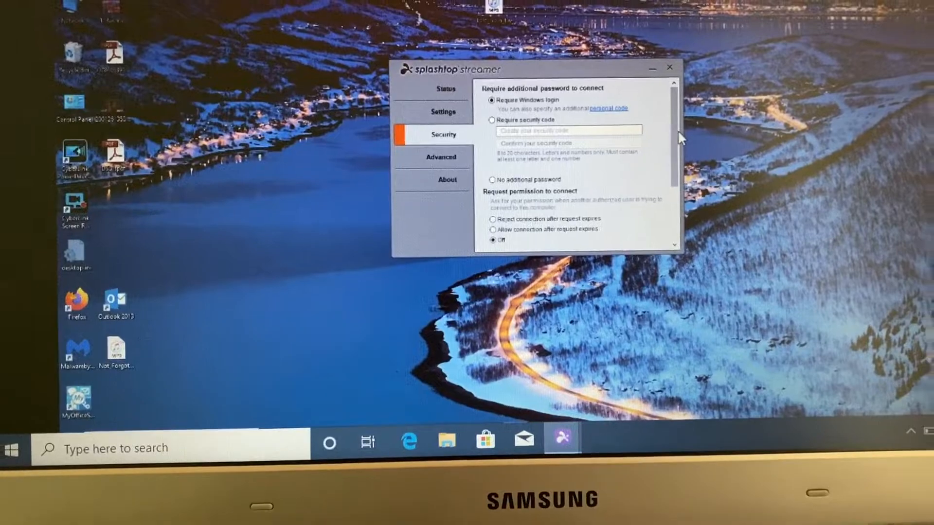
scroll("down", 3)
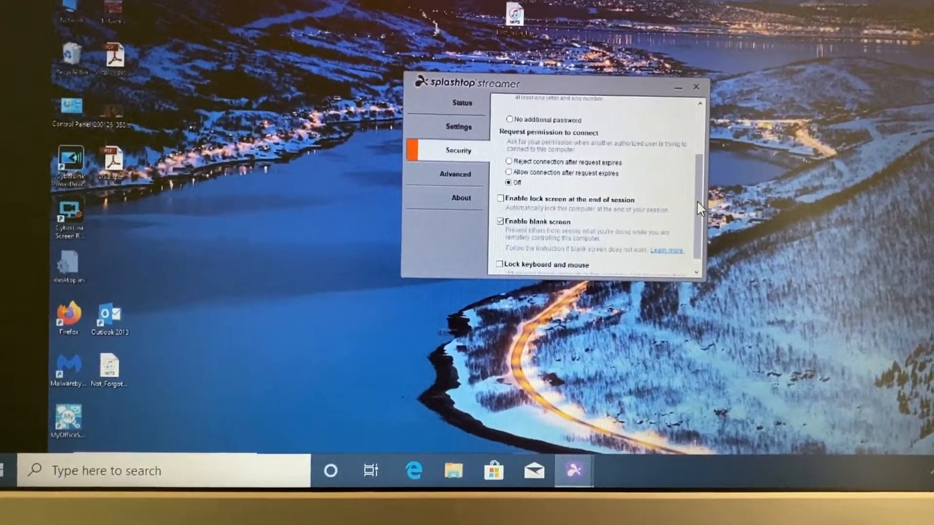
scroll("down", 3)
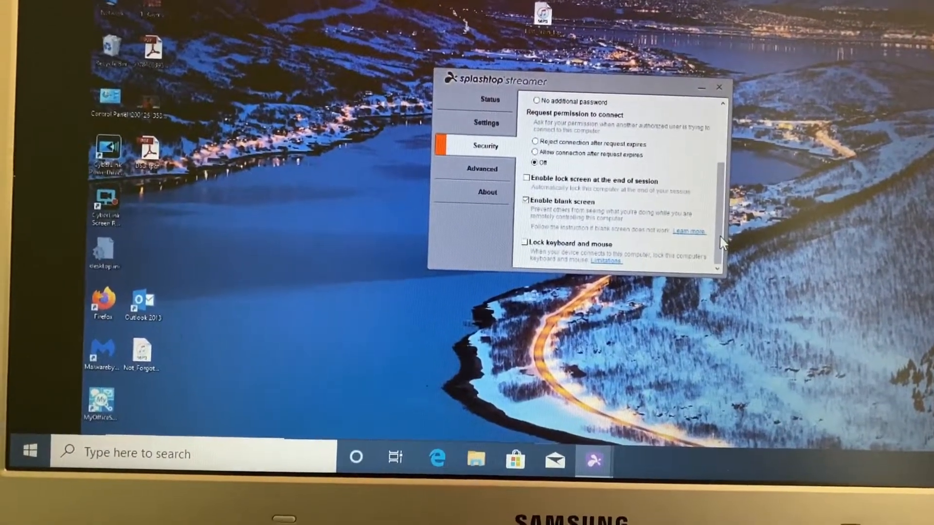
scroll("up", 3)
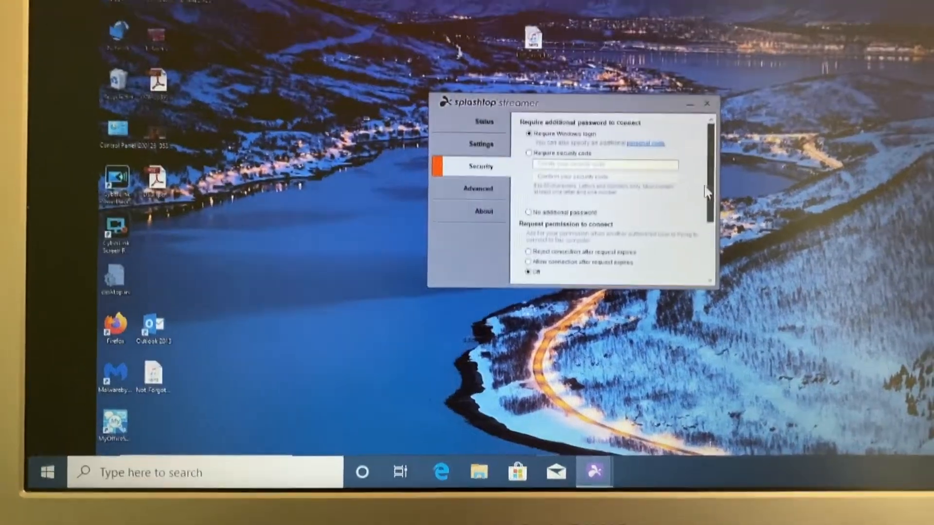
left_click(484, 116)
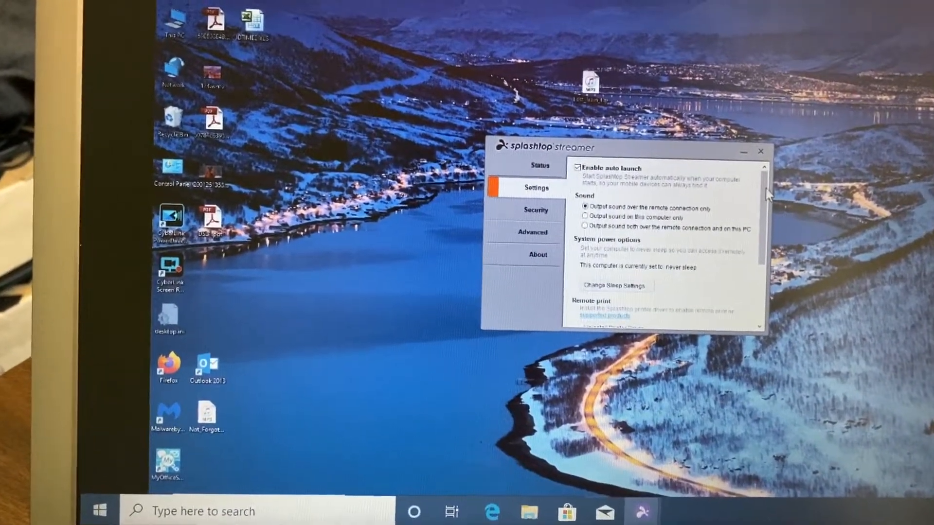
scroll("down", 3)
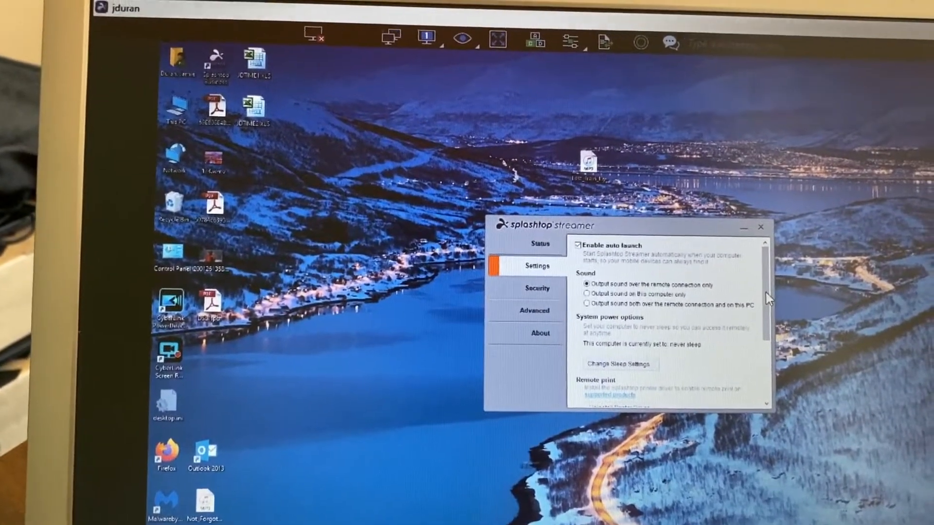
left_click(537, 288)
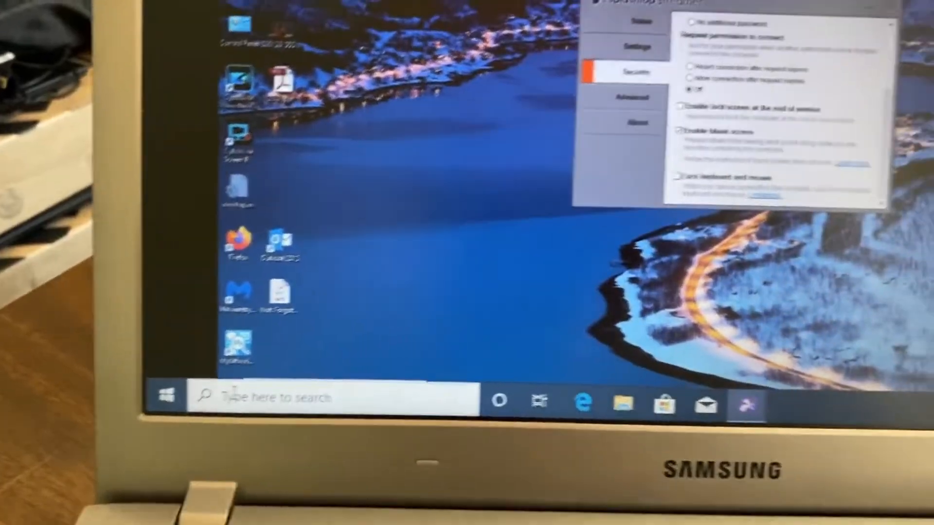
Search Windows for 'app' to reach Apps & features.
left_click(167, 394)
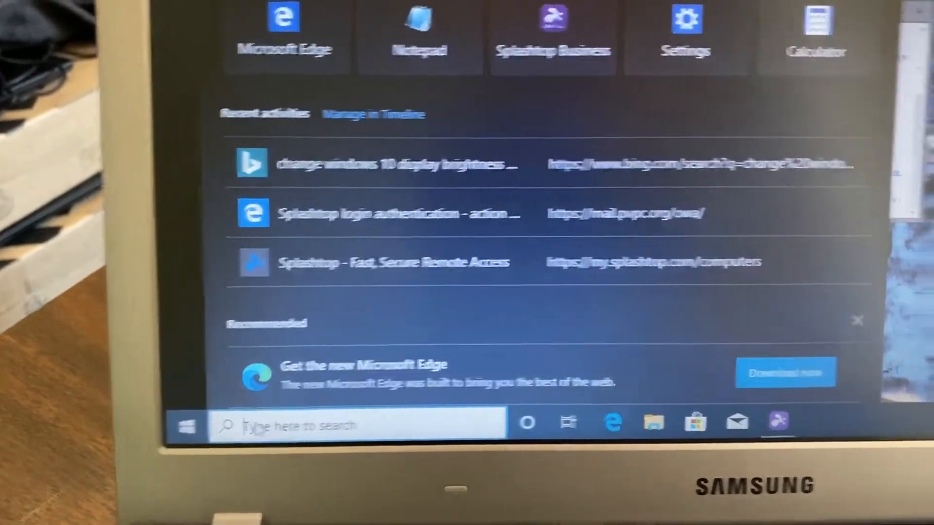
type("app")
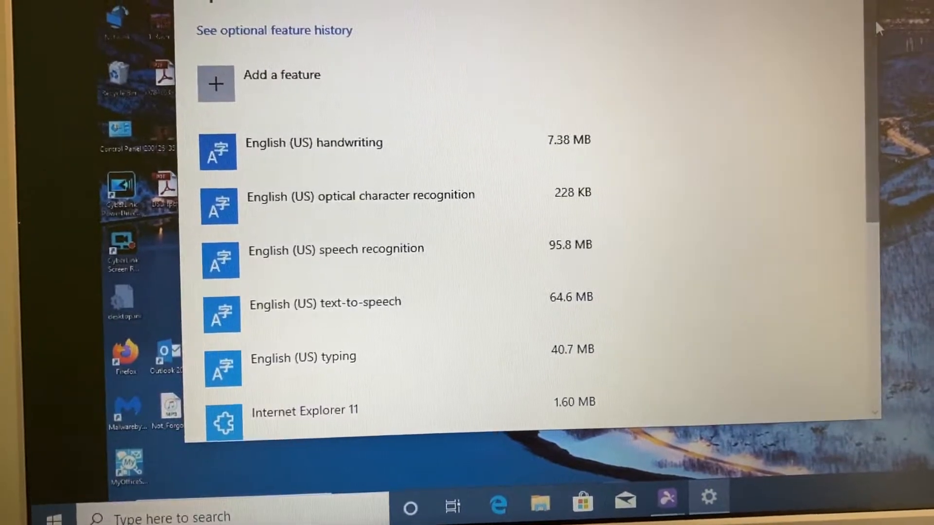
Scroll through the installed optional features list before adding a feature.
scroll("down", 3)
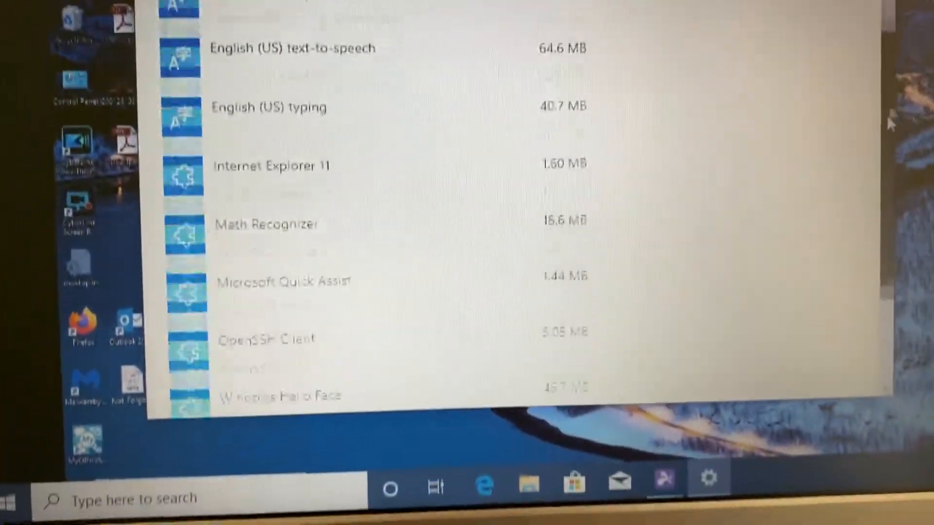
scroll("down", 3)
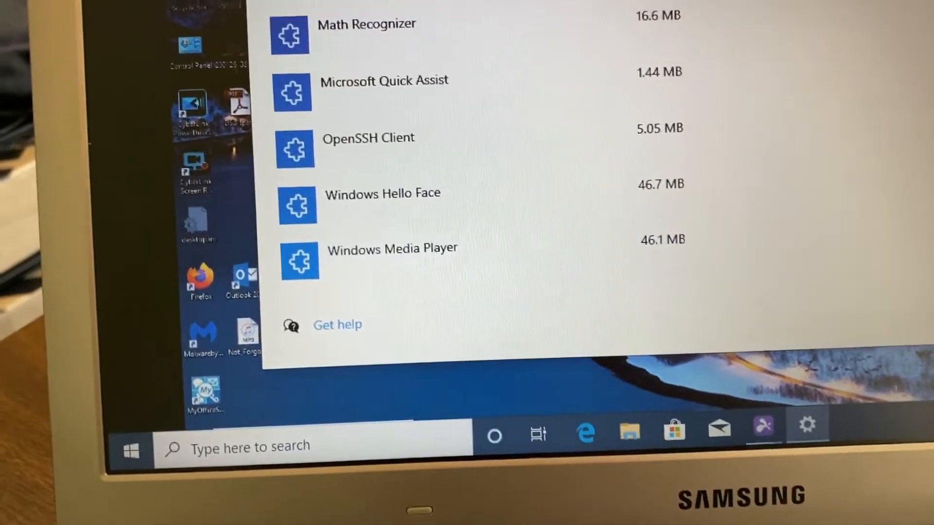
scroll("up", 3)
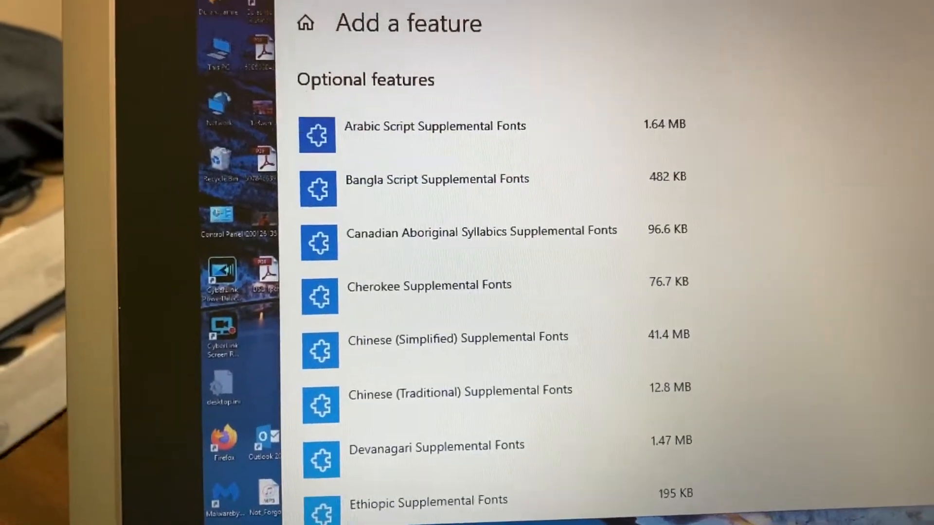
Install XPS Viewer from the Add a feature list and return to watch its progress.
scroll("down", 3)
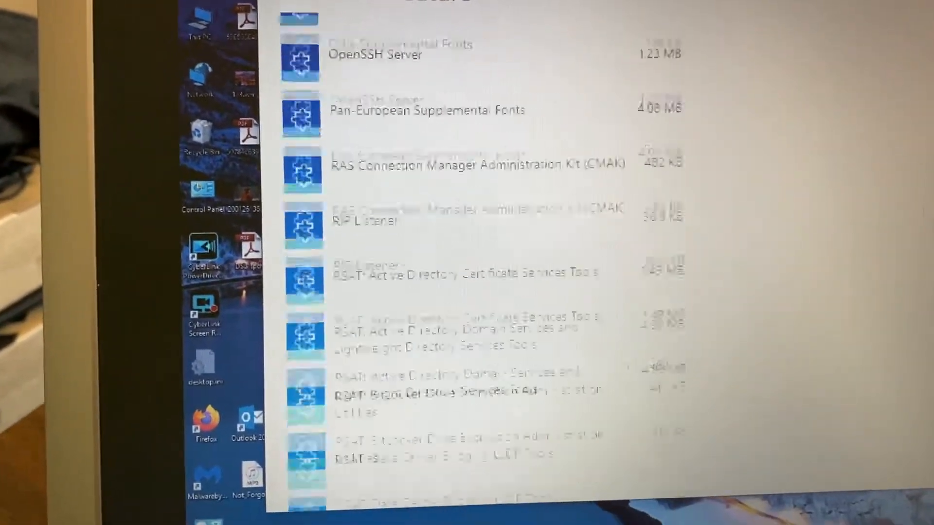
scroll("down", 3)
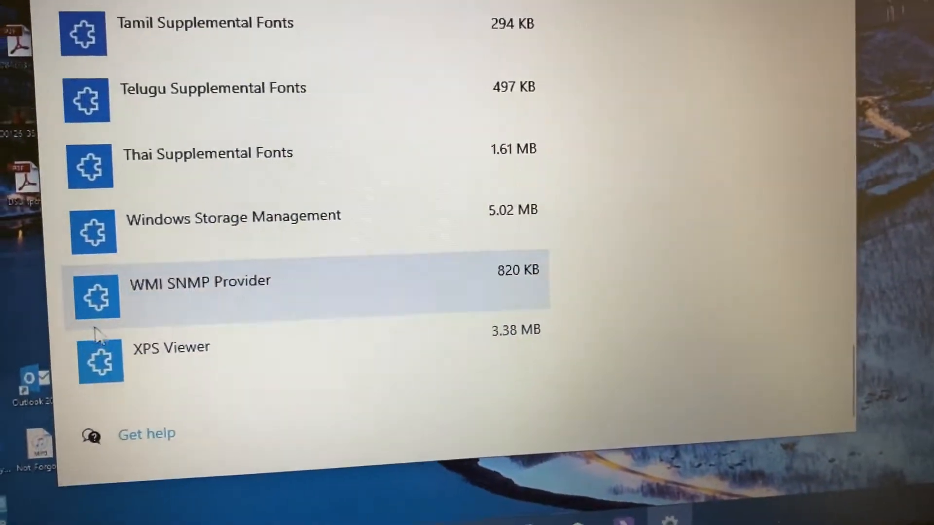
left_click(179, 347)
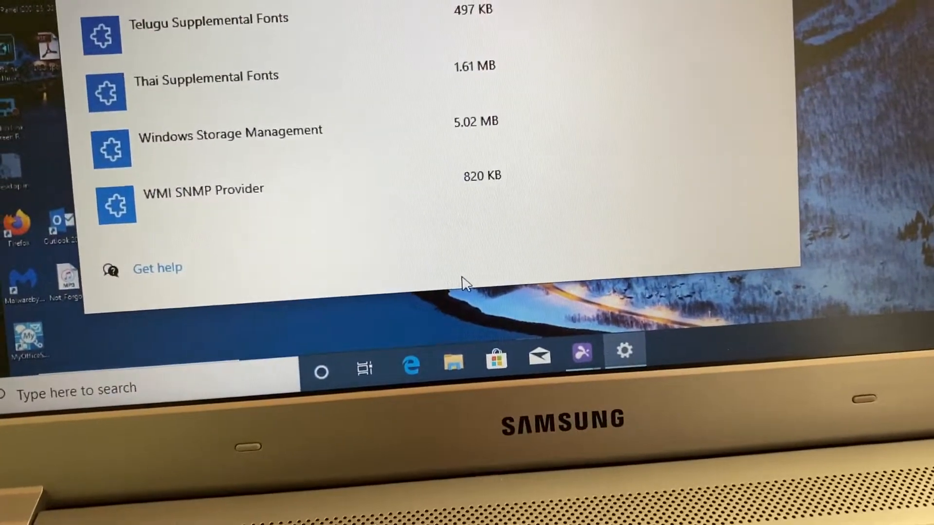
scroll("up", 3)
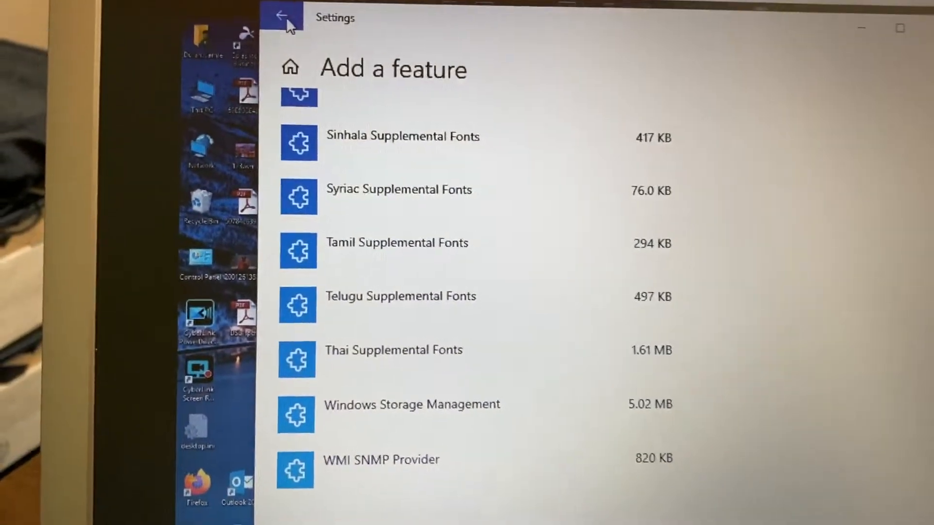
left_click(283, 17)
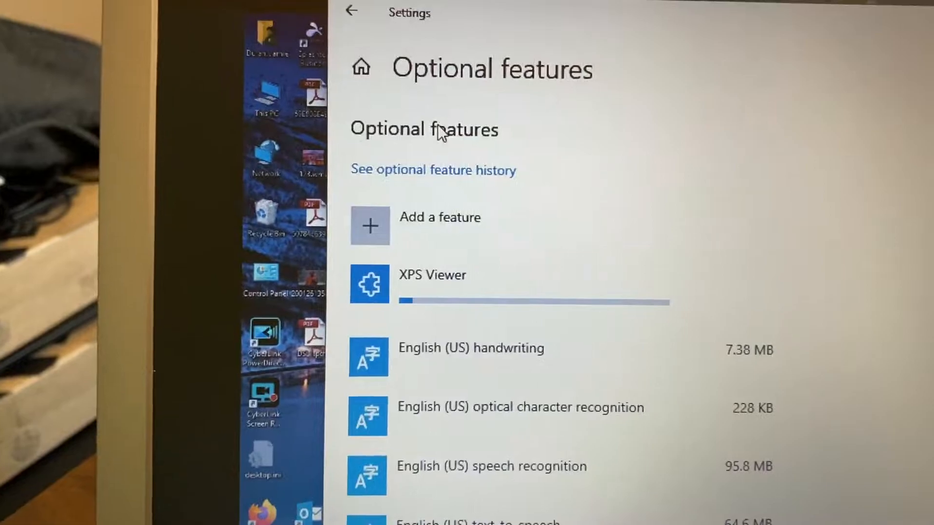